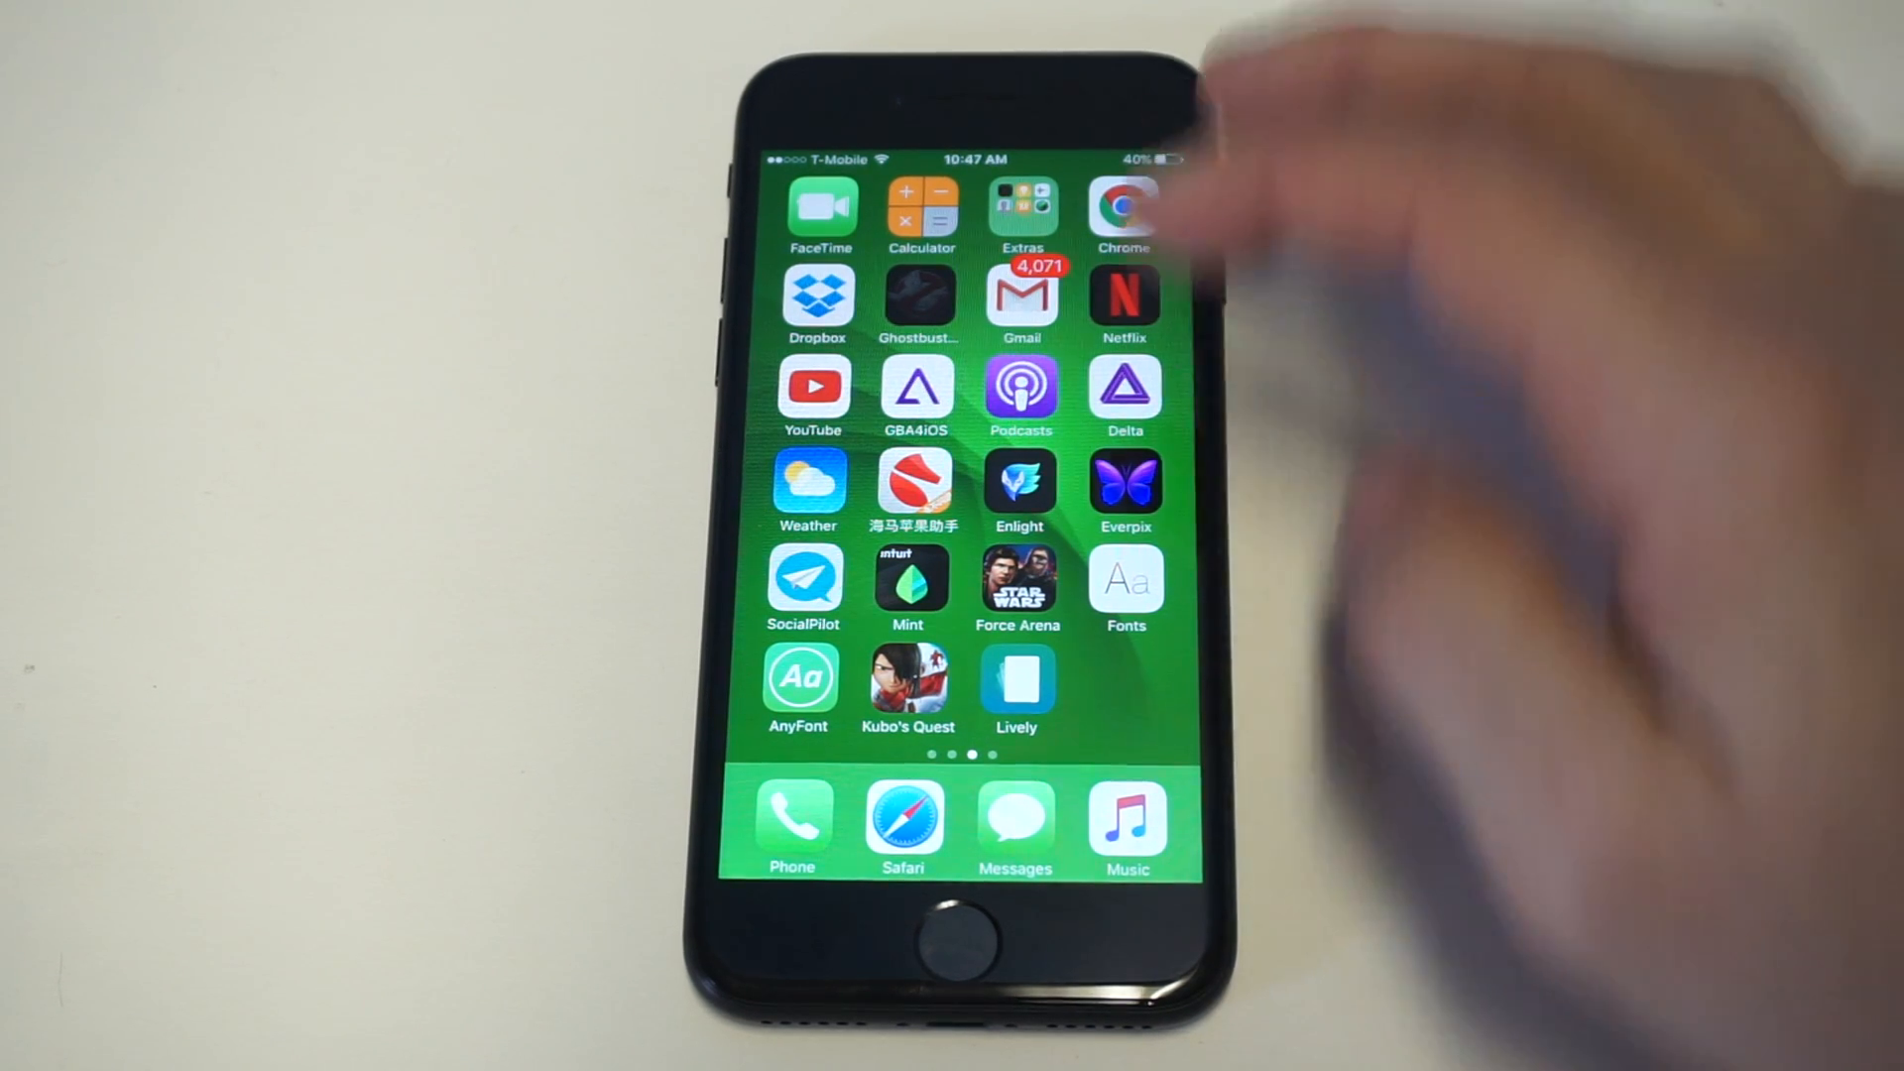
Step: Open Settings from the second home-screen page and scroll to the iCloud entry
{"action": "scroll", "scroll_direction": "left", "scroll_amount": 3}
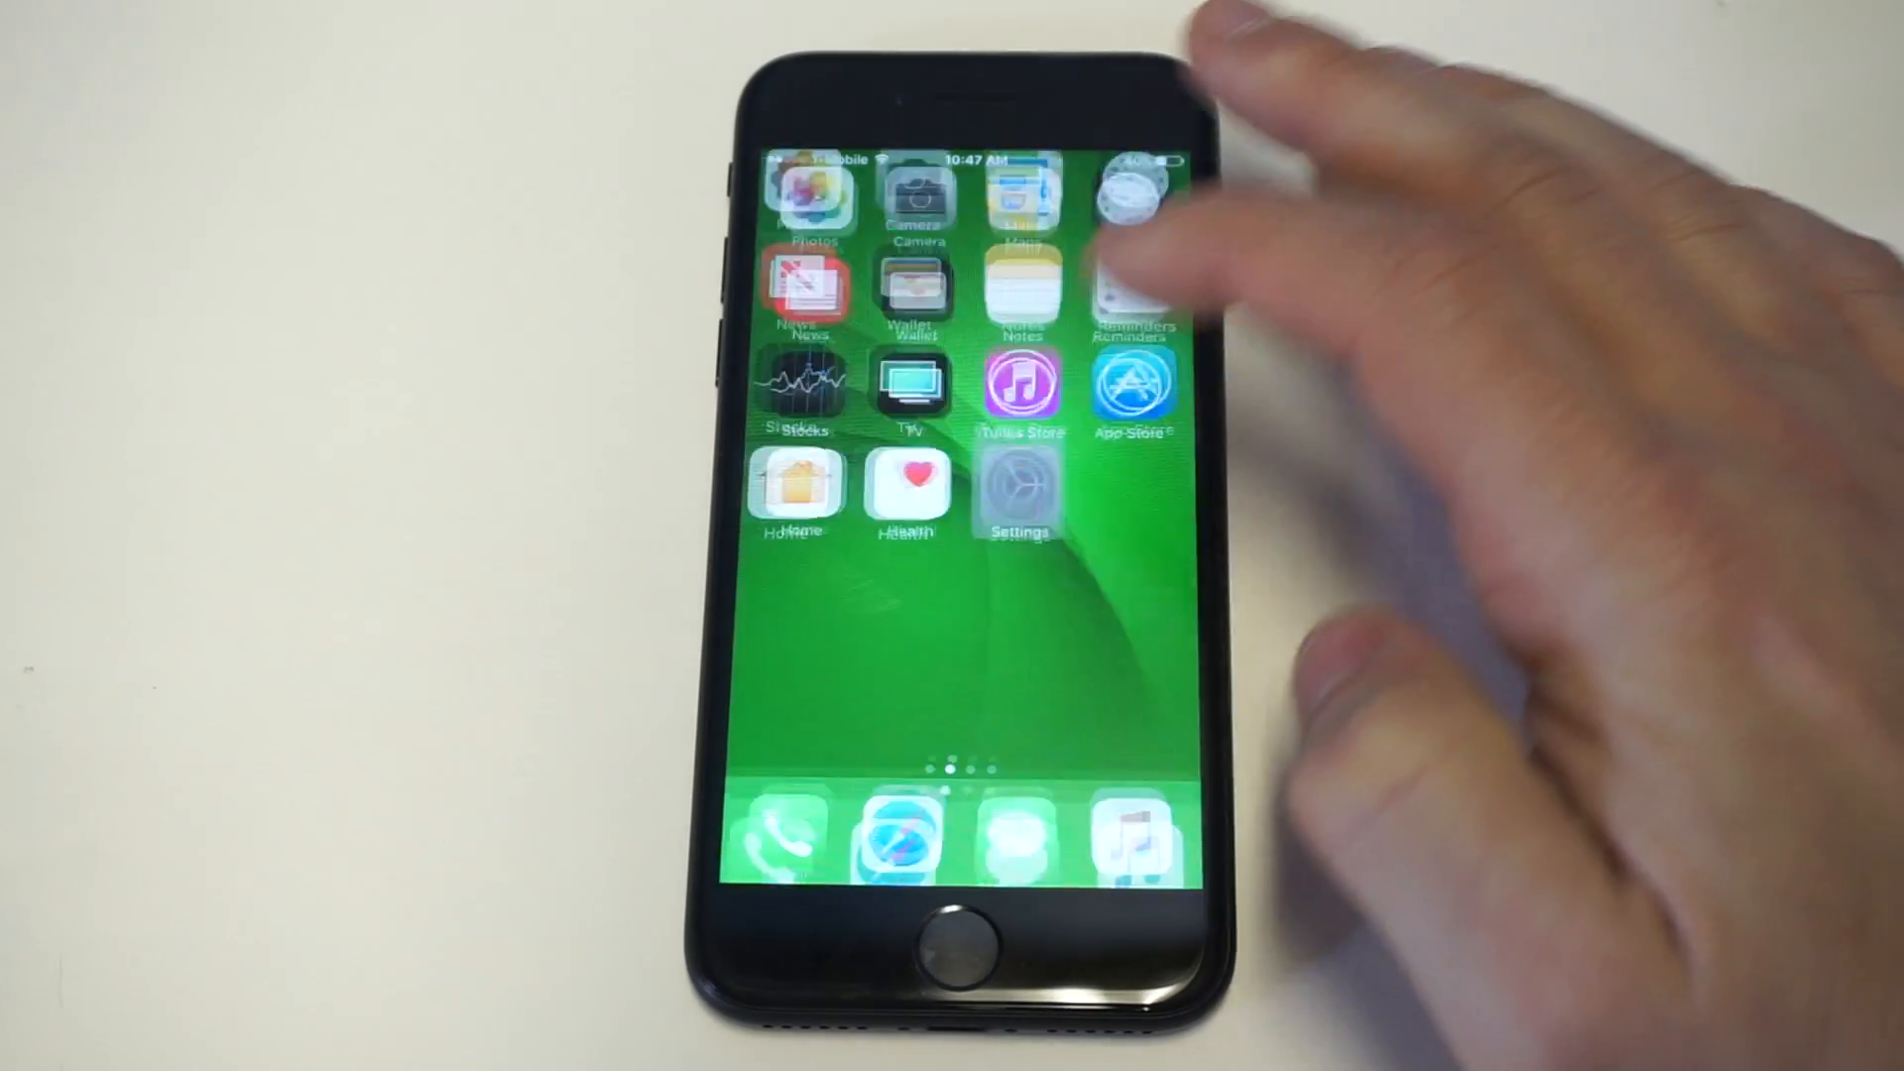
{"action": "left_click", "coordinate": [1017, 494]}
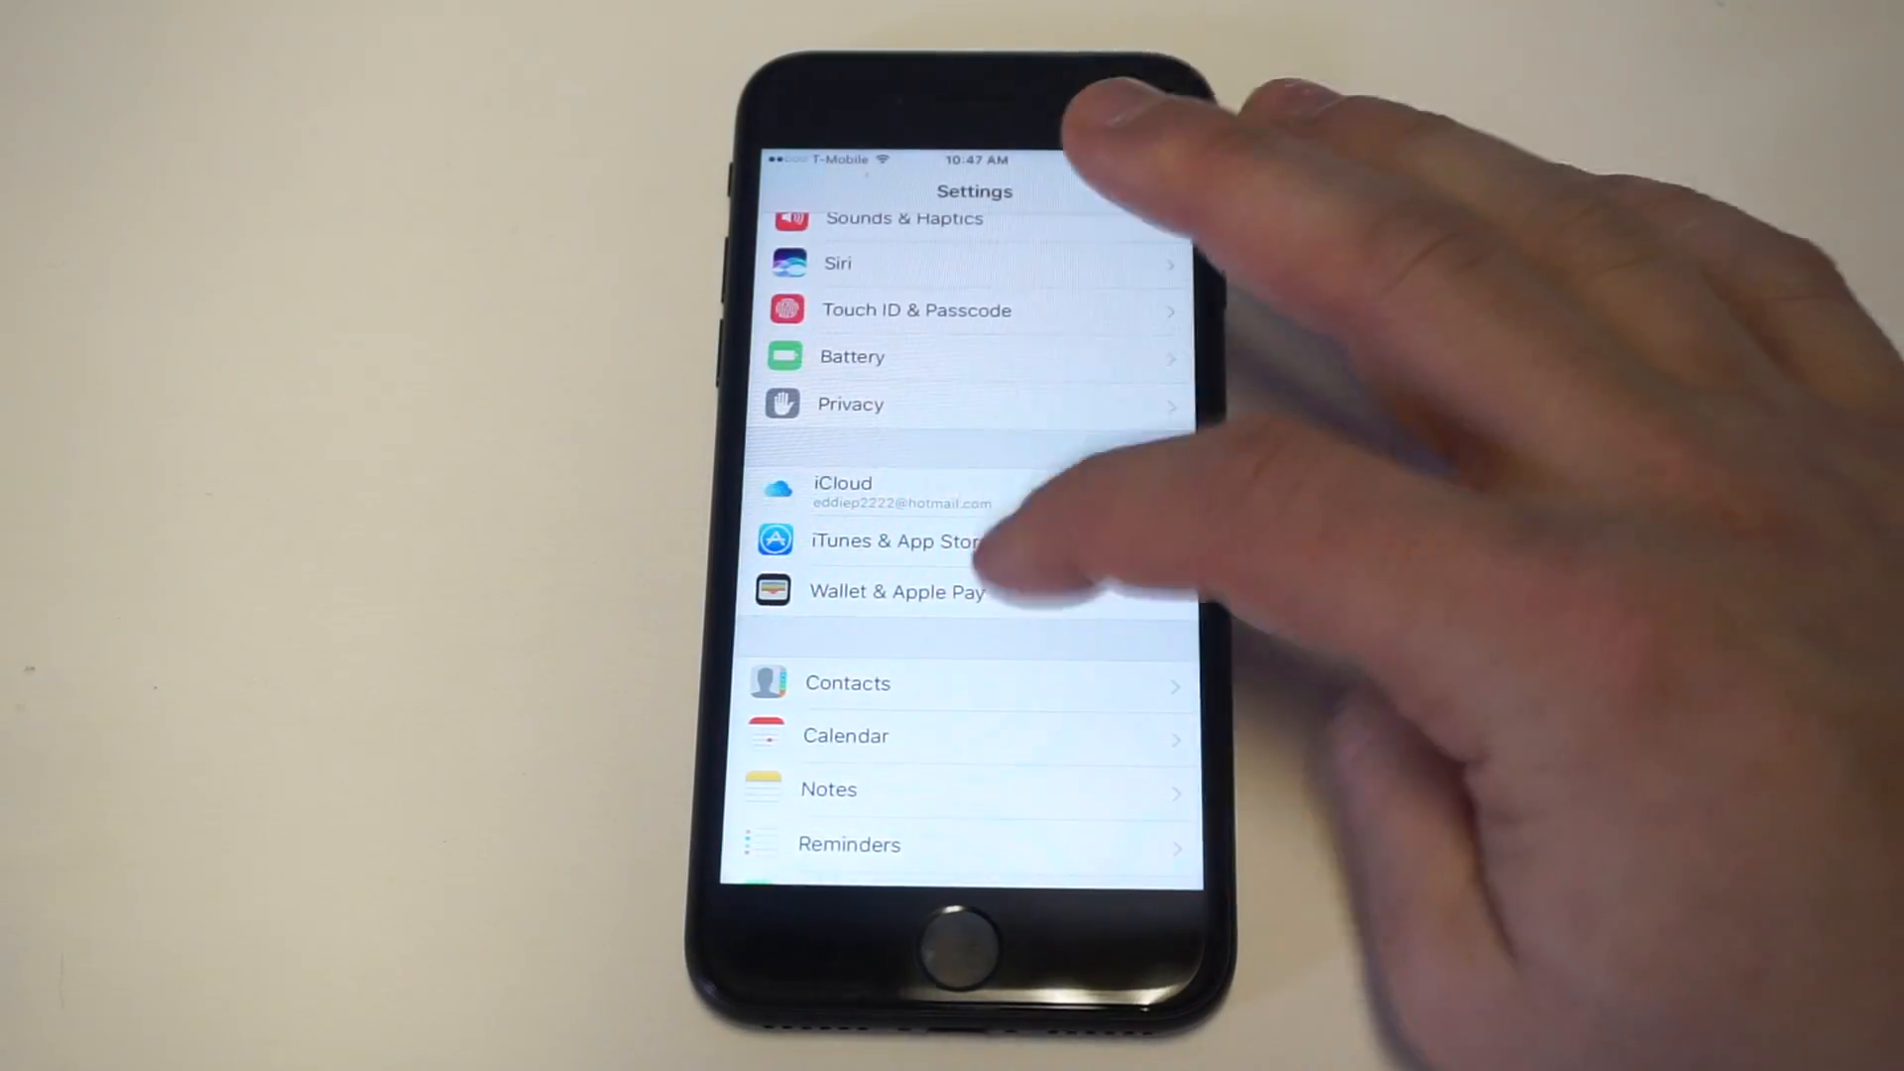
{"action": "scroll", "scroll_direction": "down", "scroll_amount": 3}
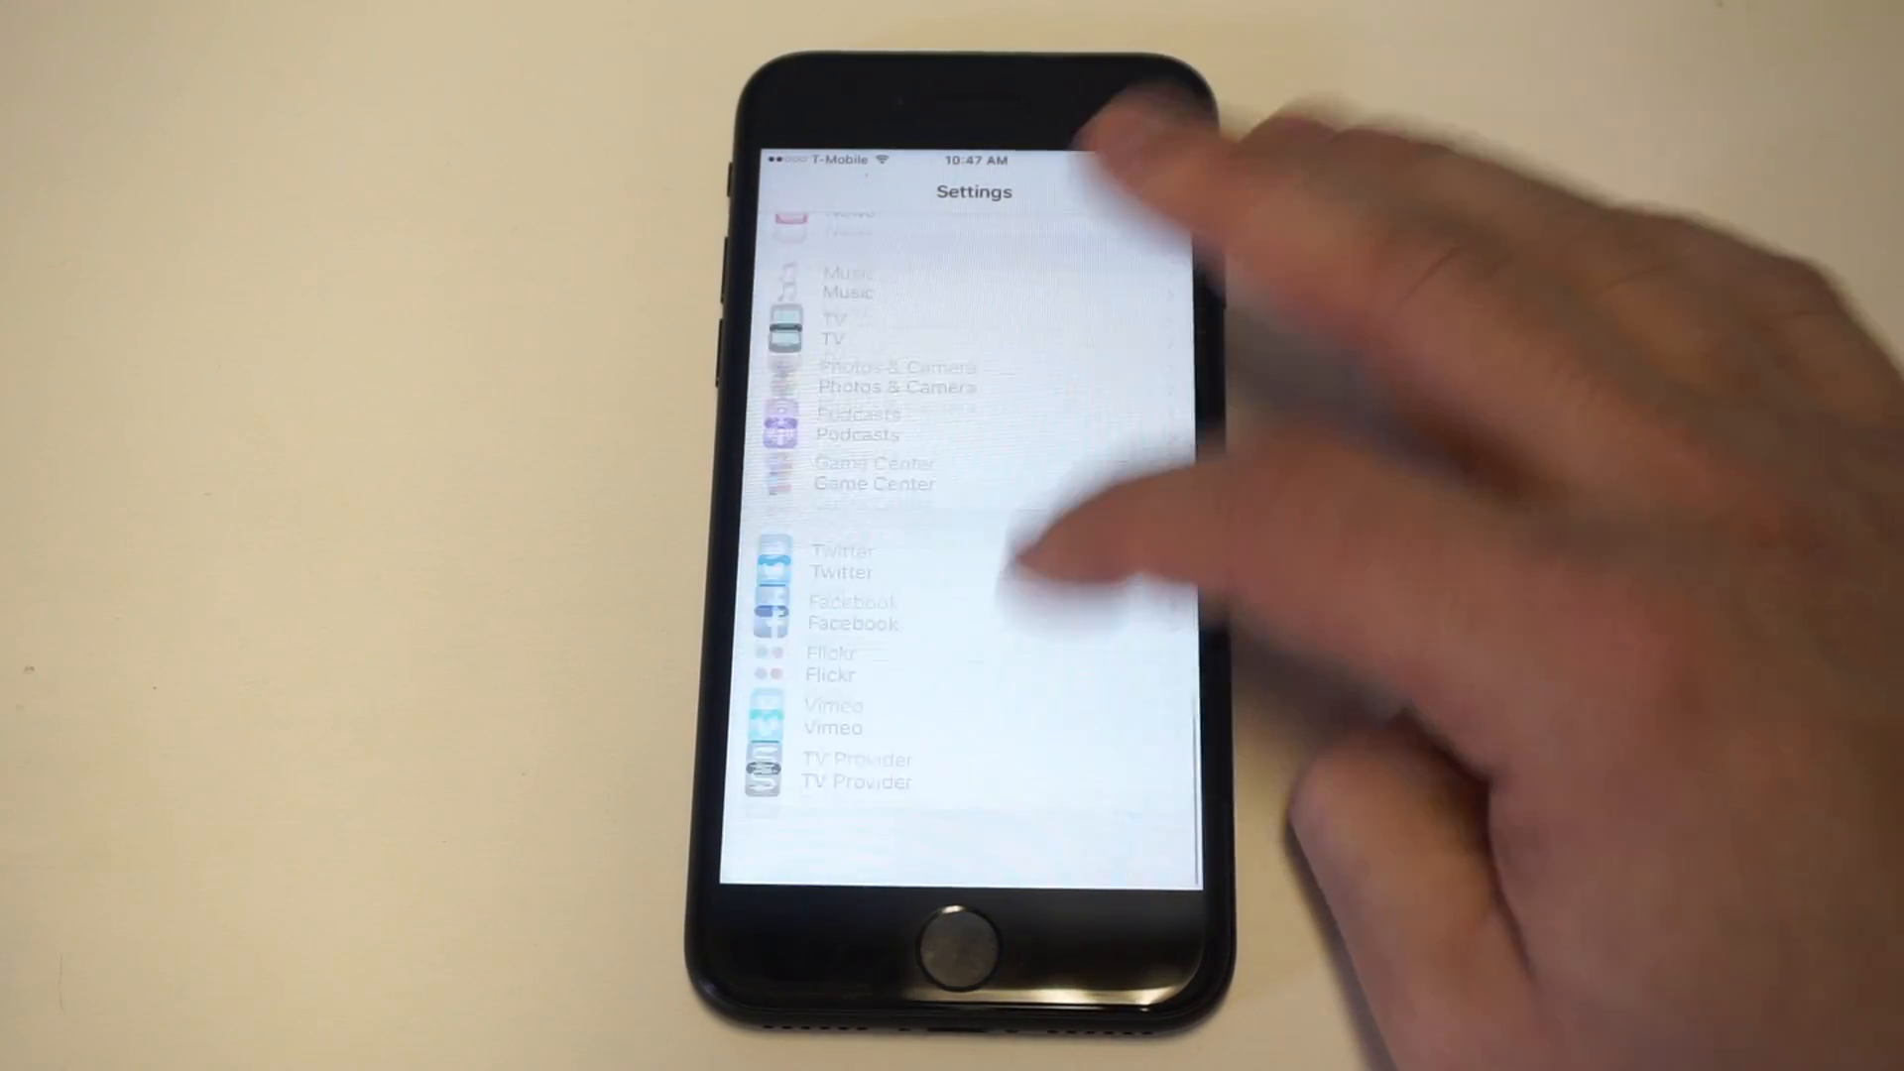
{"action": "scroll", "scroll_direction": "down", "scroll_amount": 3}
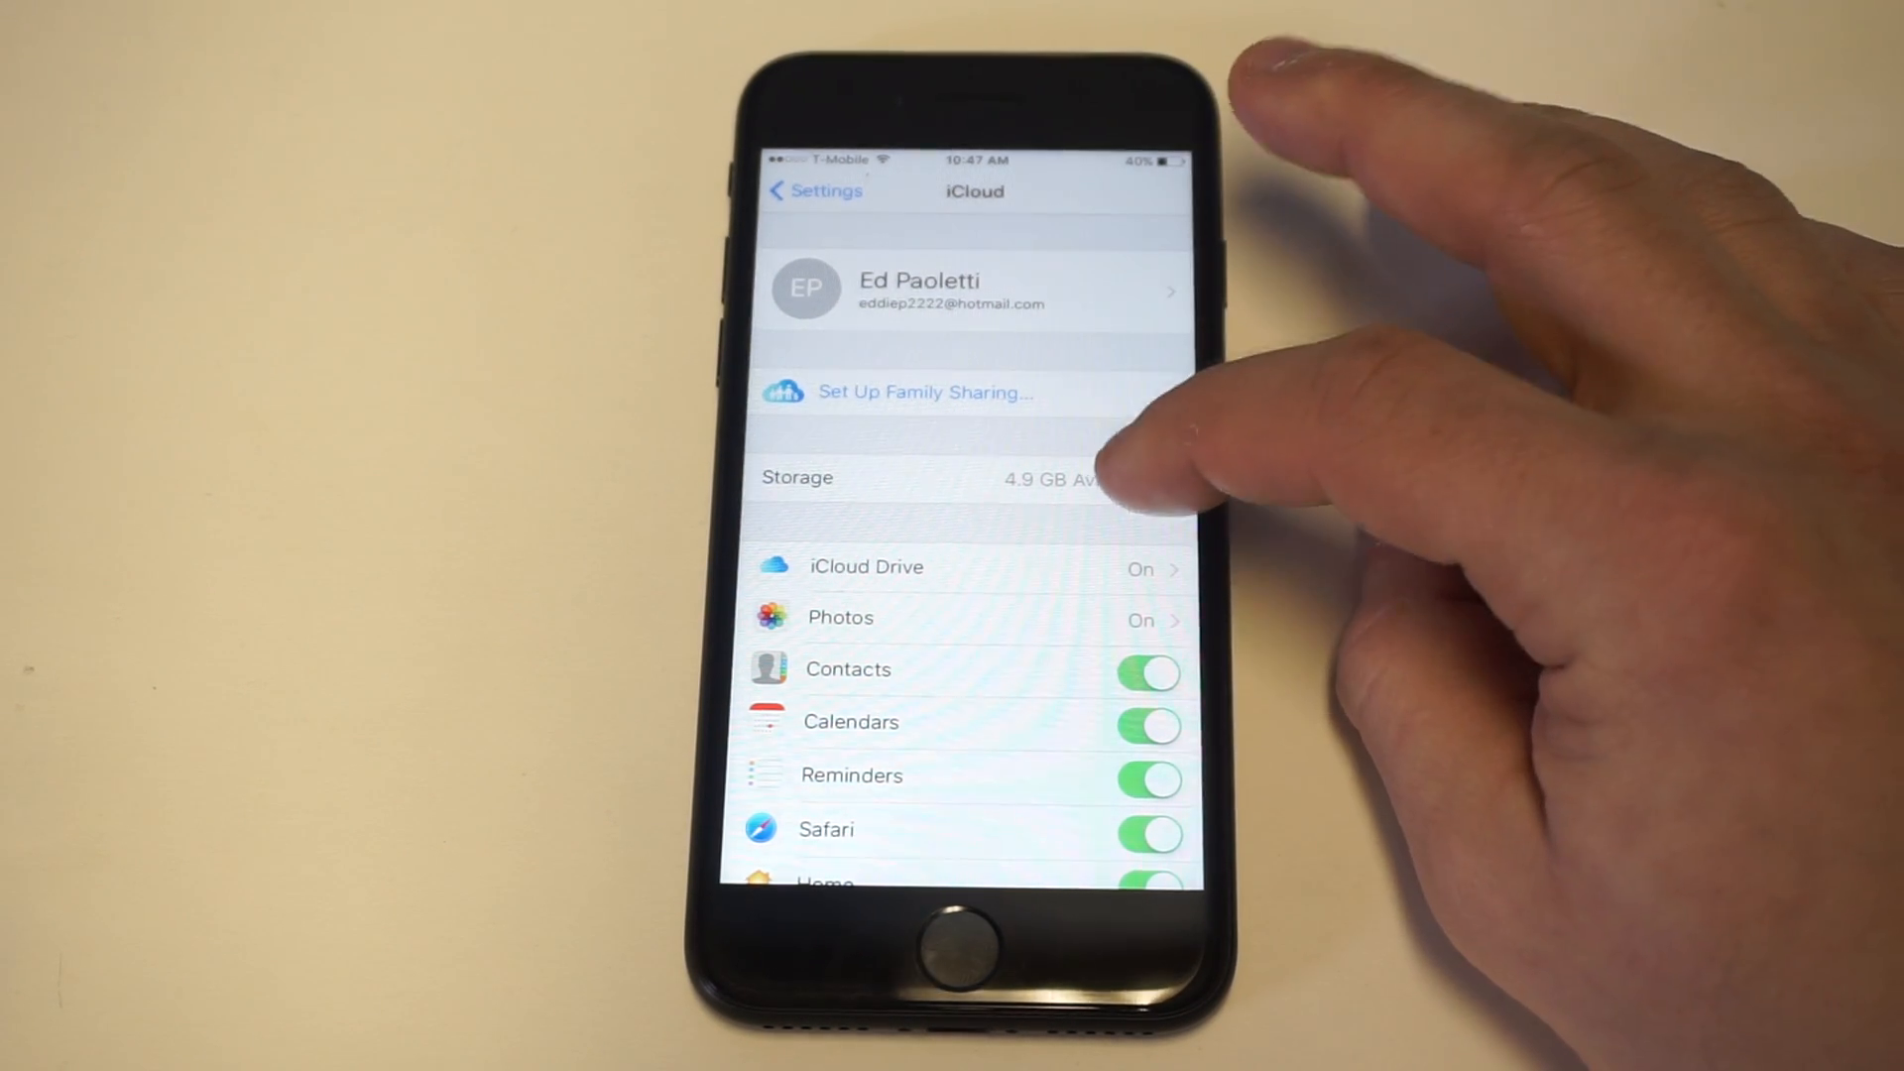
Step: Open iCloud Storage to see 5 GB total and 4.92 GB available
{"action": "left_click", "coordinate": [959, 476]}
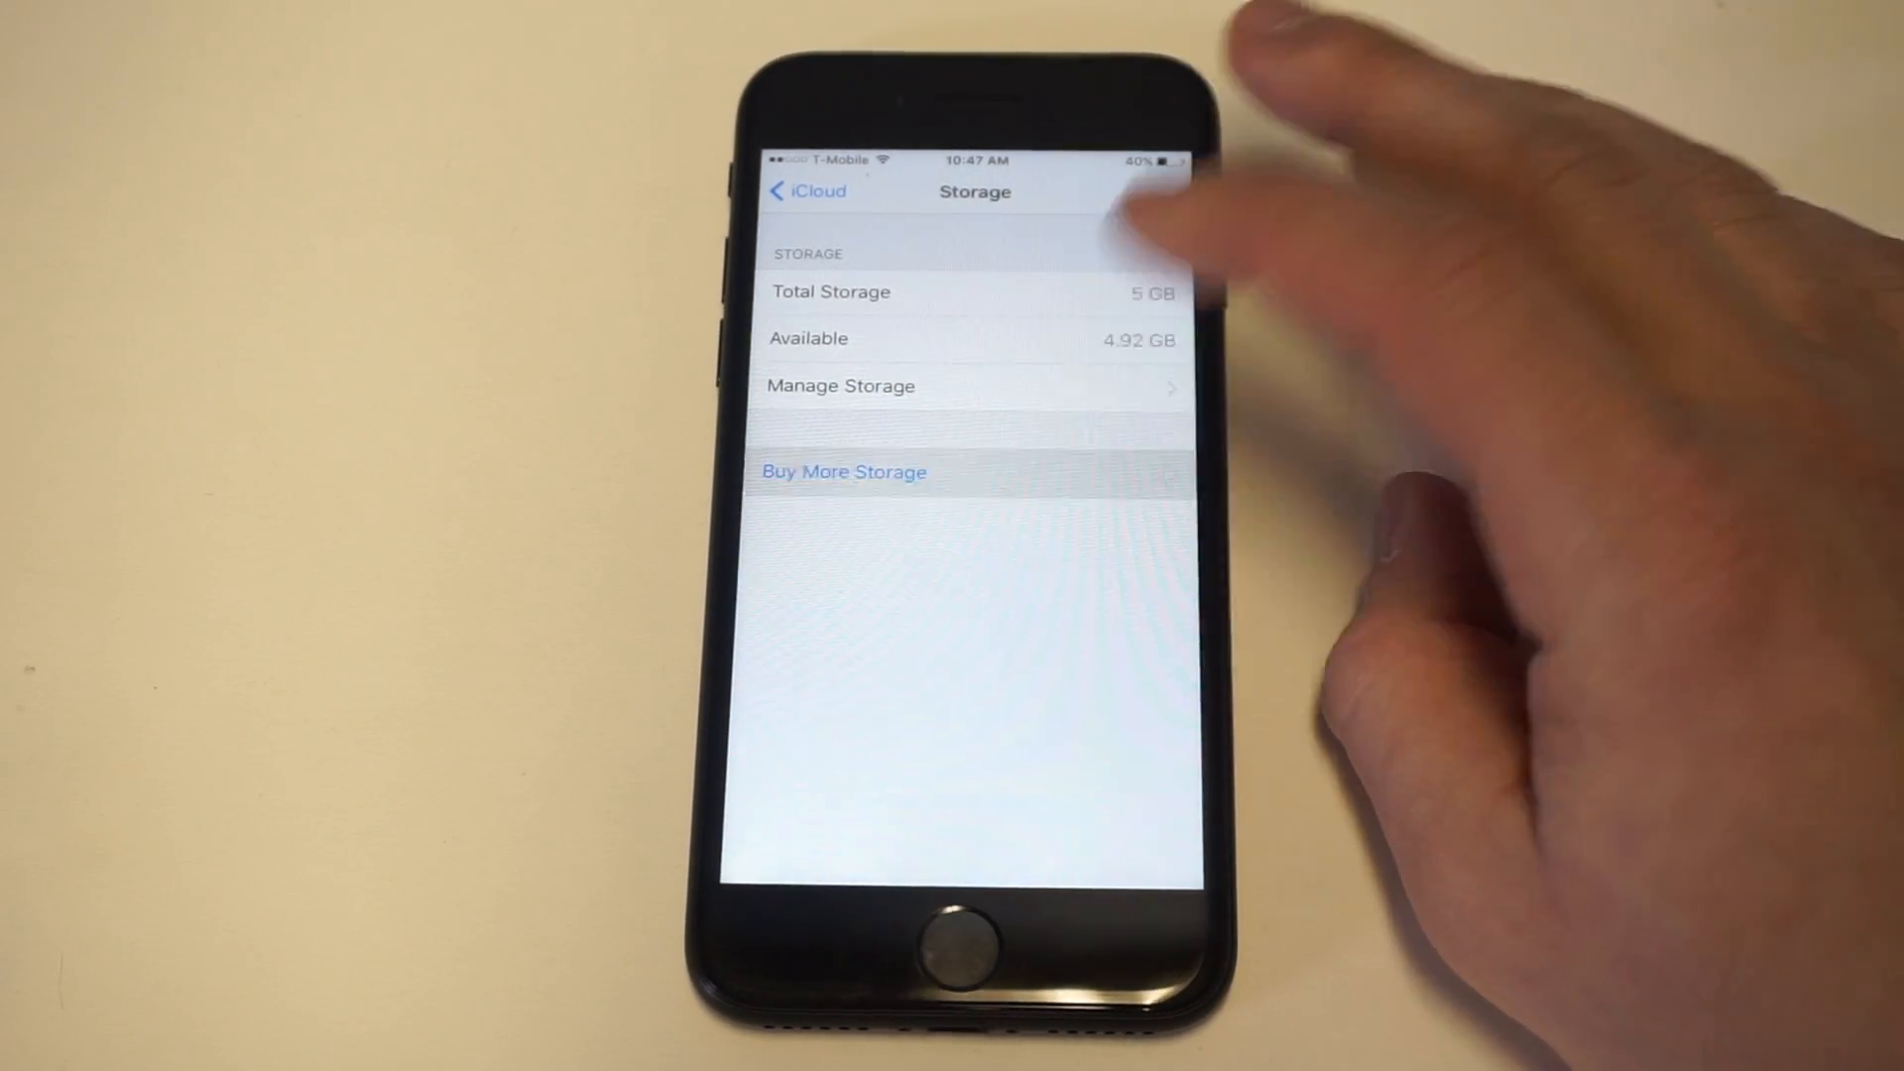
{"action": "left_click", "coordinate": [842, 471]}
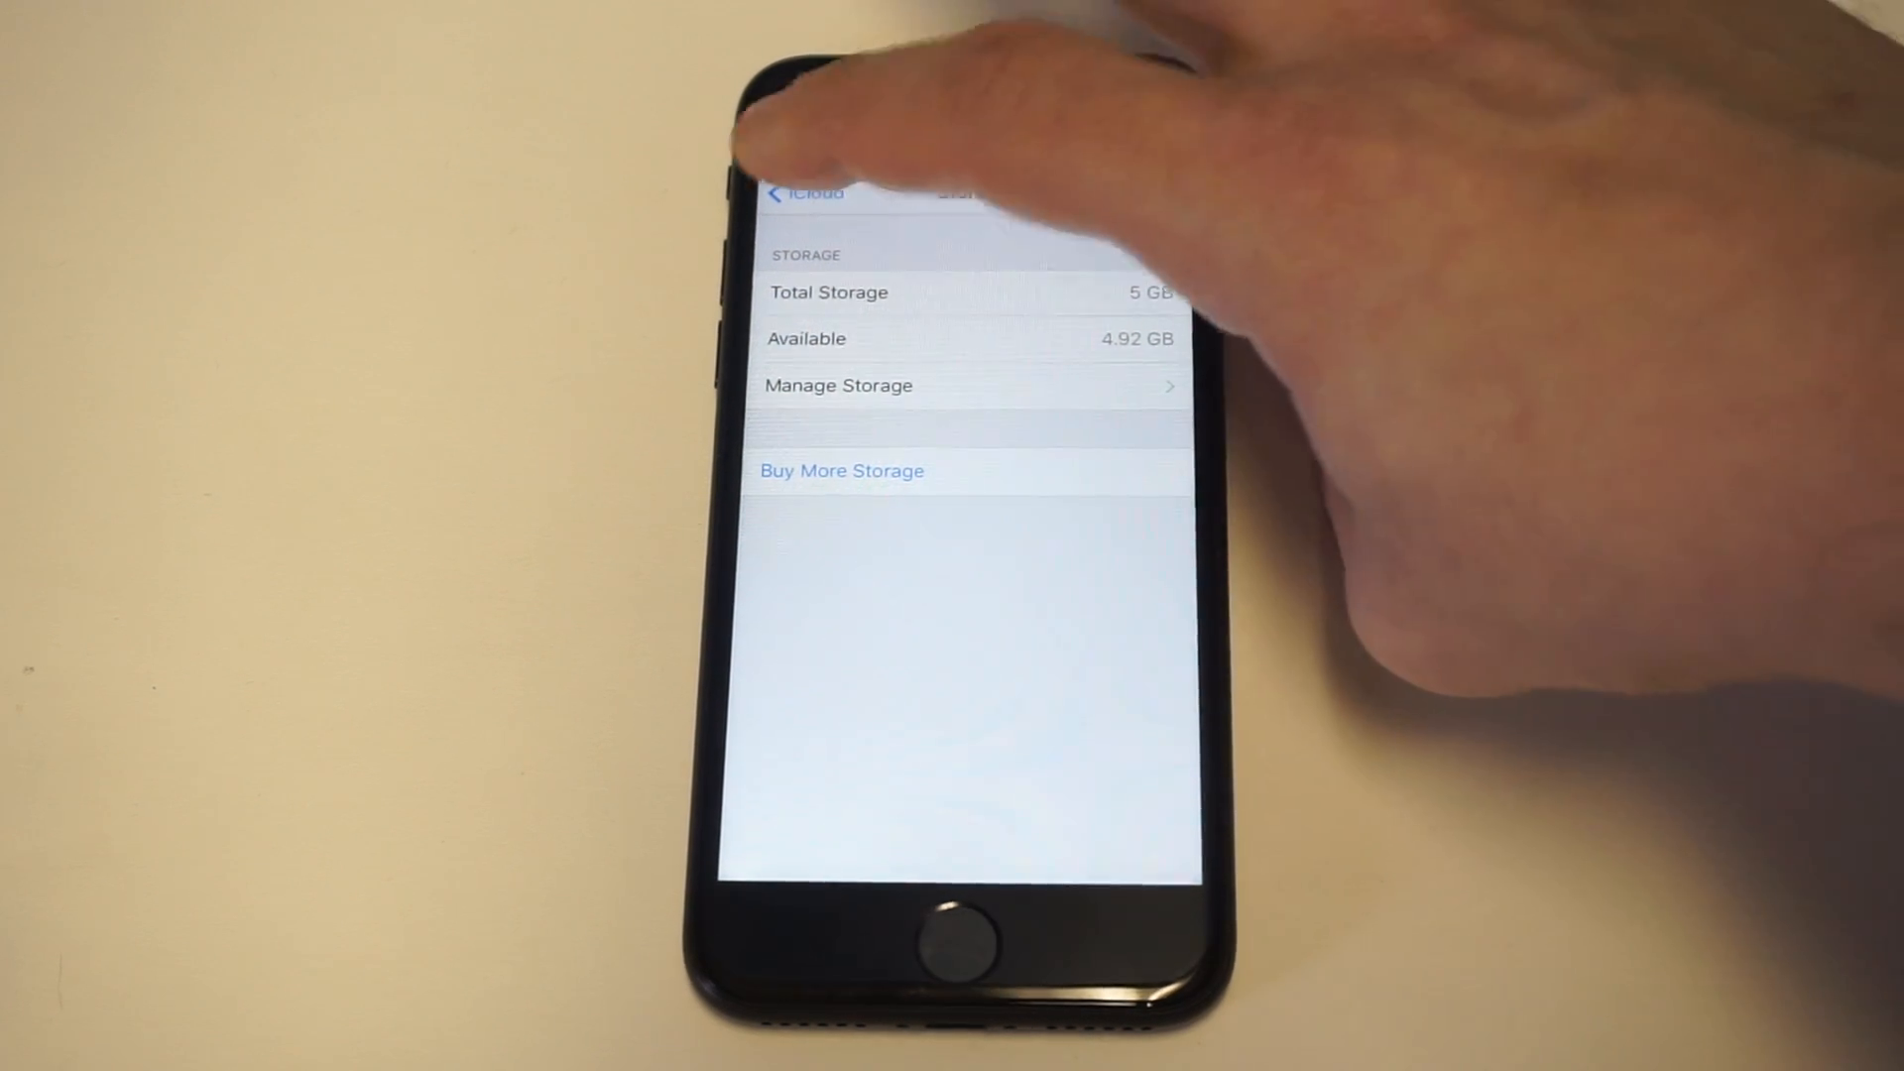
Step: Go back to iCloud, open Photos, and switch iCloud Photo Library on
{"action": "left_click", "coordinate": [801, 194]}
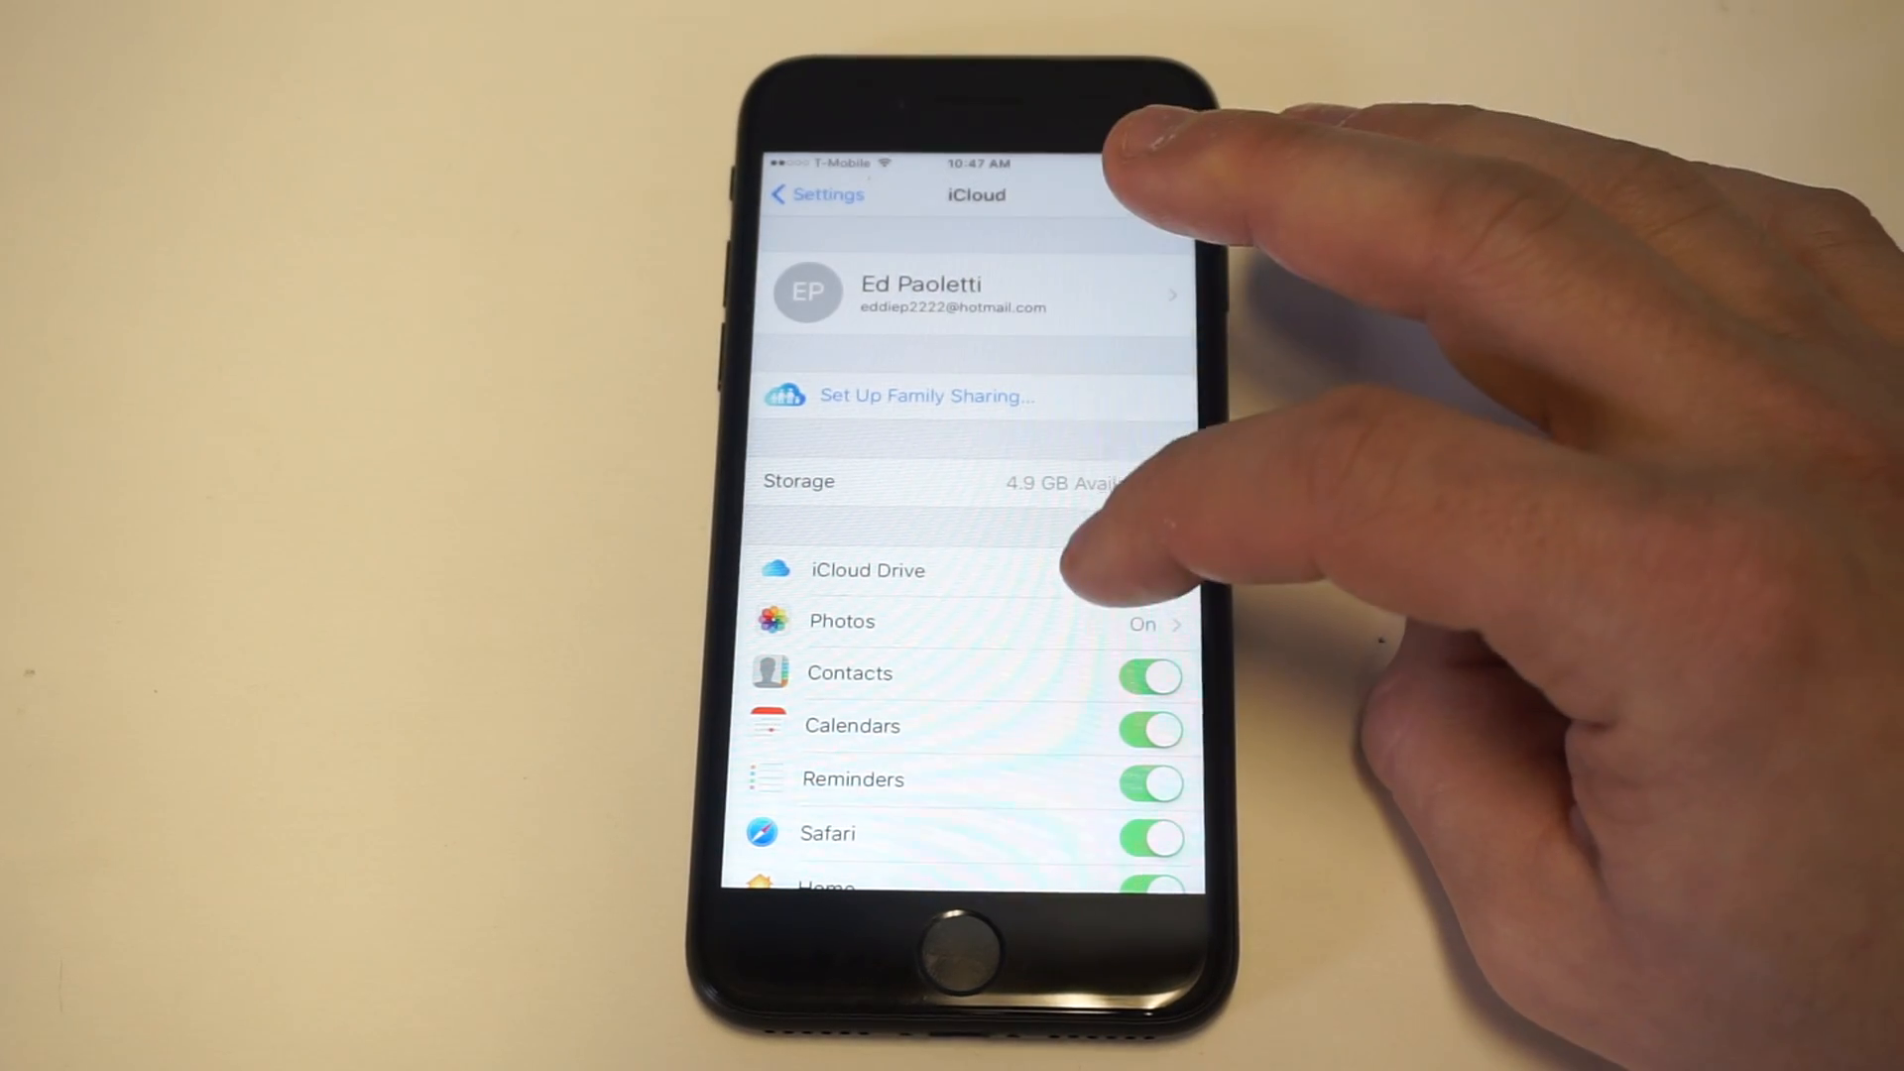
{"action": "left_click", "coordinate": [842, 620]}
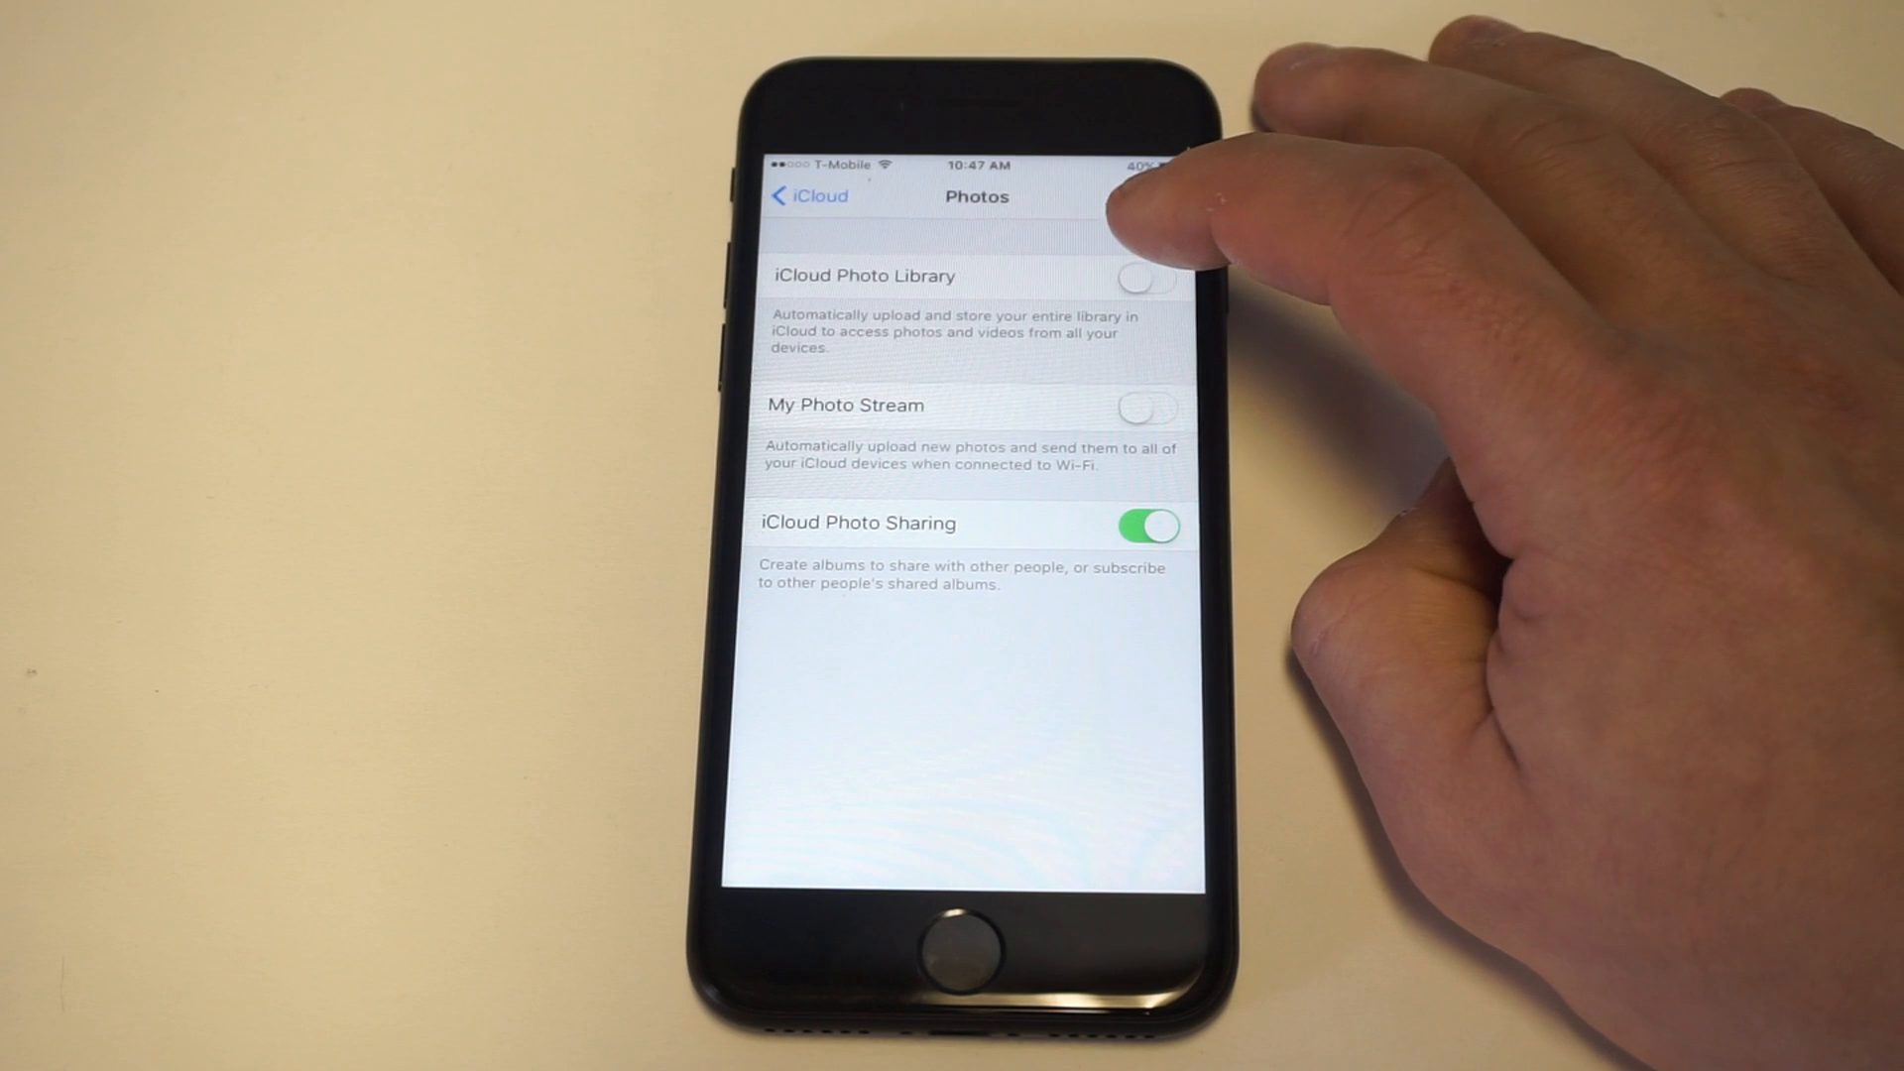
{"action": "left_click", "coordinate": [1143, 277]}
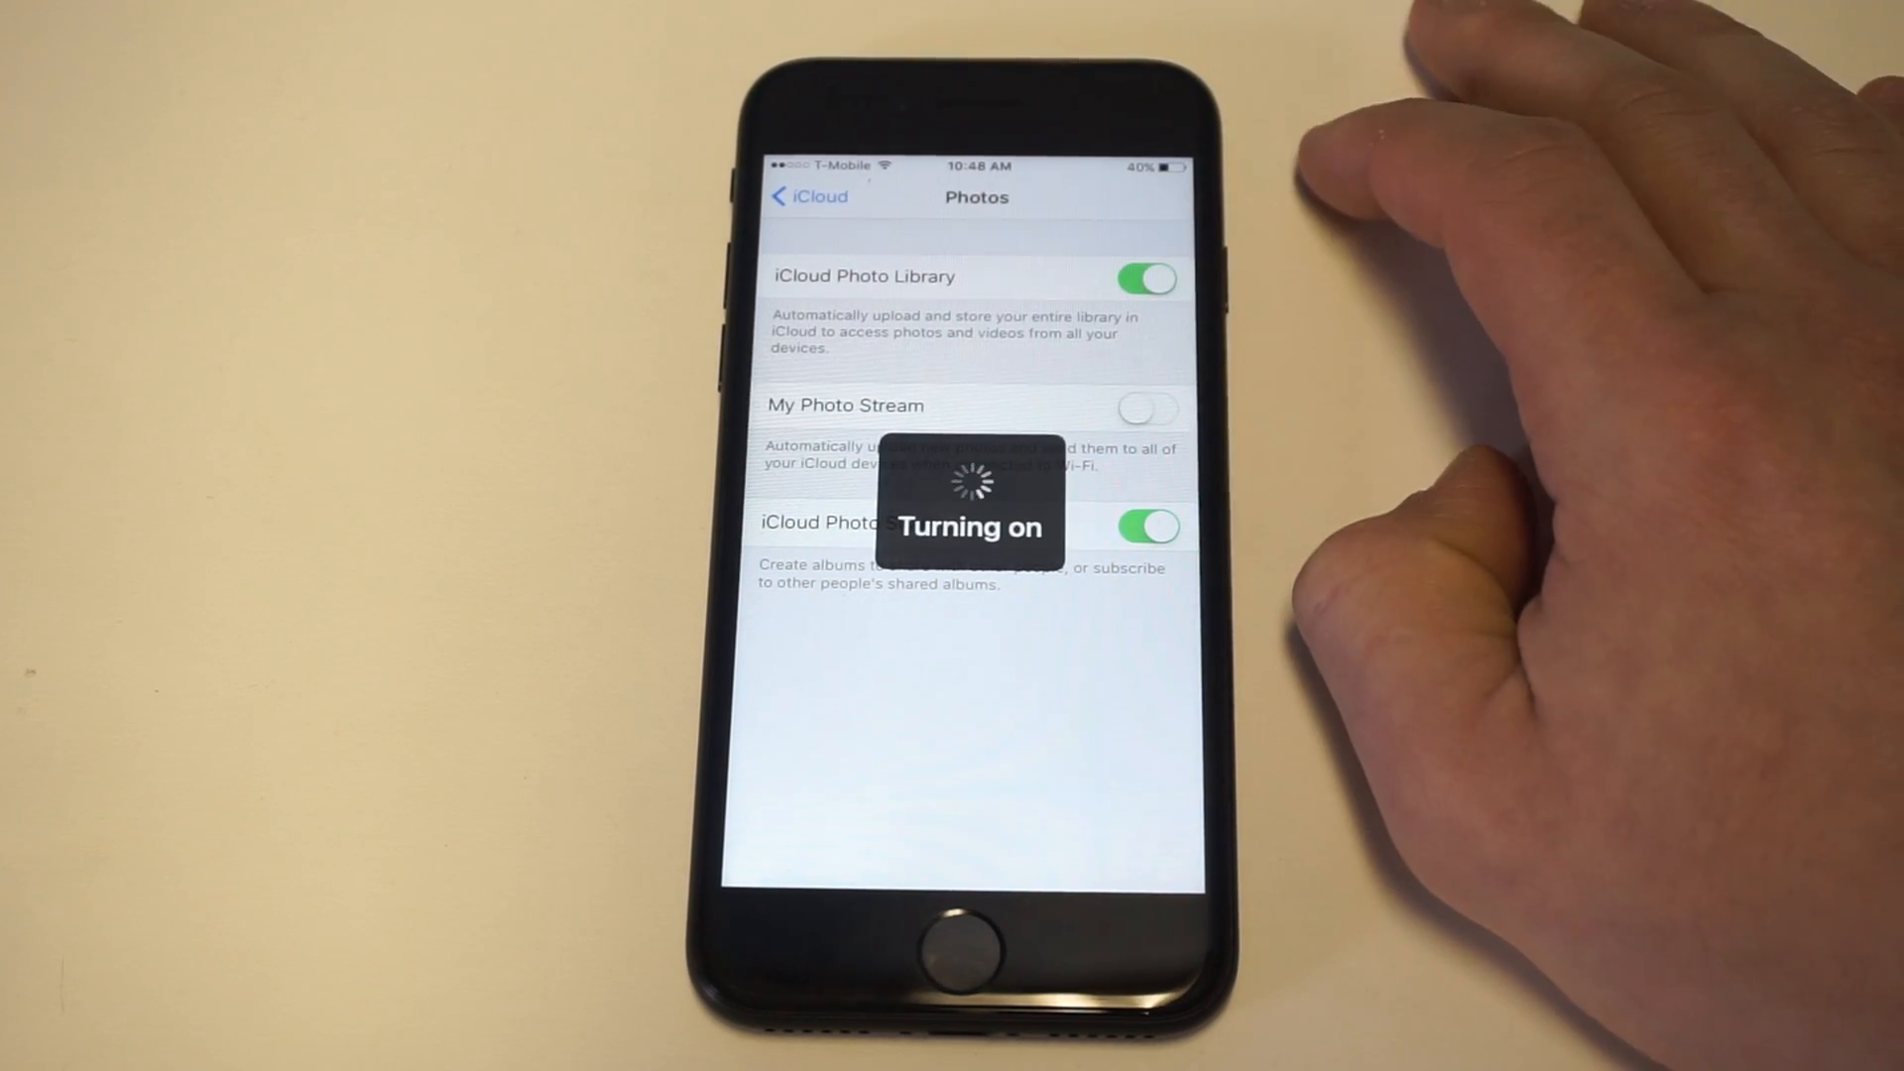